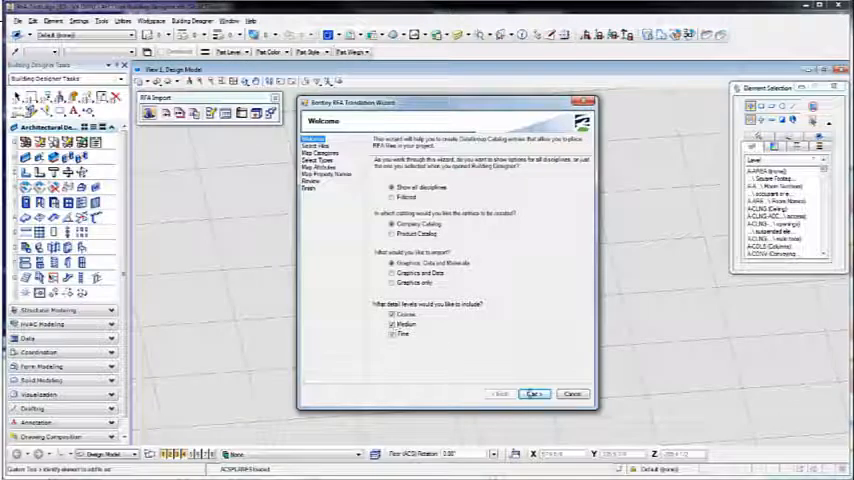
Step: Continue from the RFA Translation Wizard welcome page to the Select RFA Files step
click(534, 392)
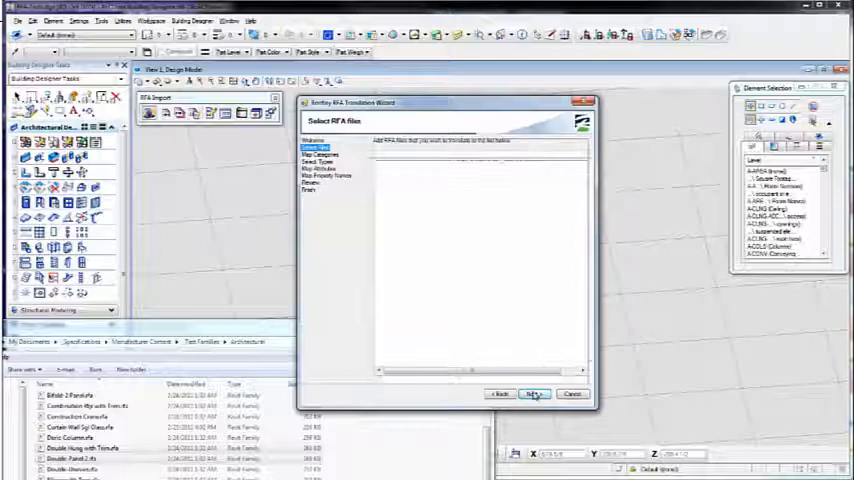
Step: Proceed with the double-hung window and double-panel door RFA files to Map Categories
click(532, 392)
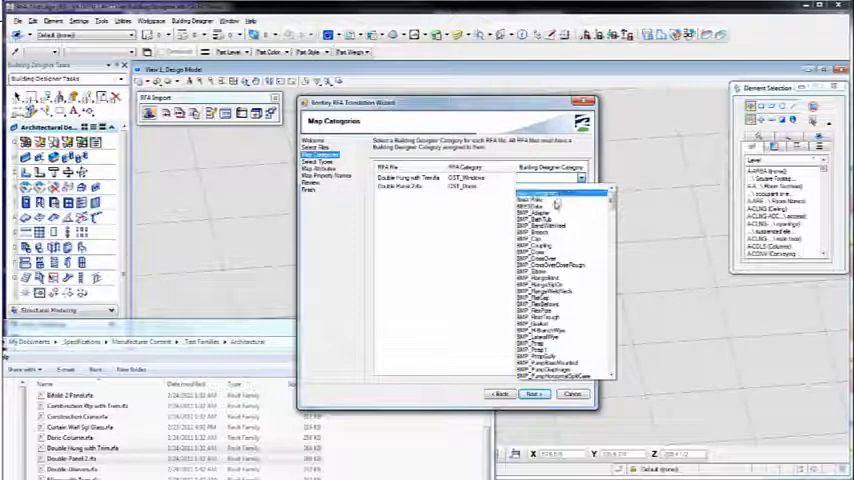
Step: Map the window family to Window and the door family to Door, then confirm the types to translate
click(544, 200)
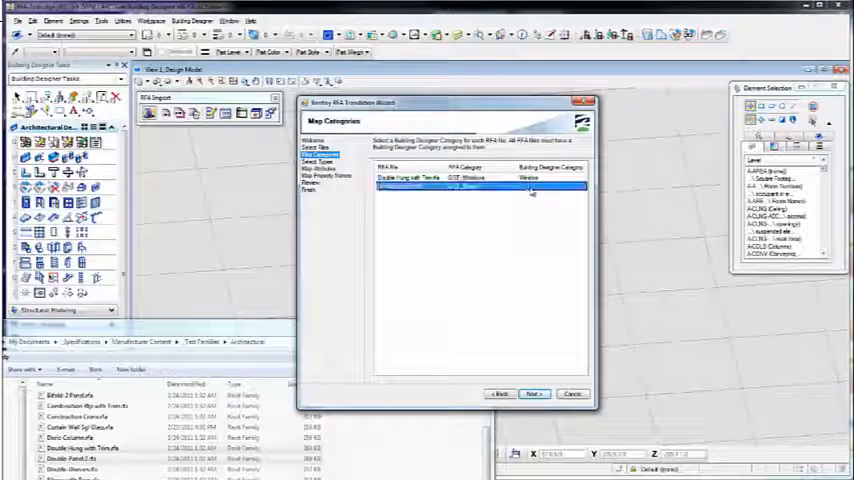
click(582, 186)
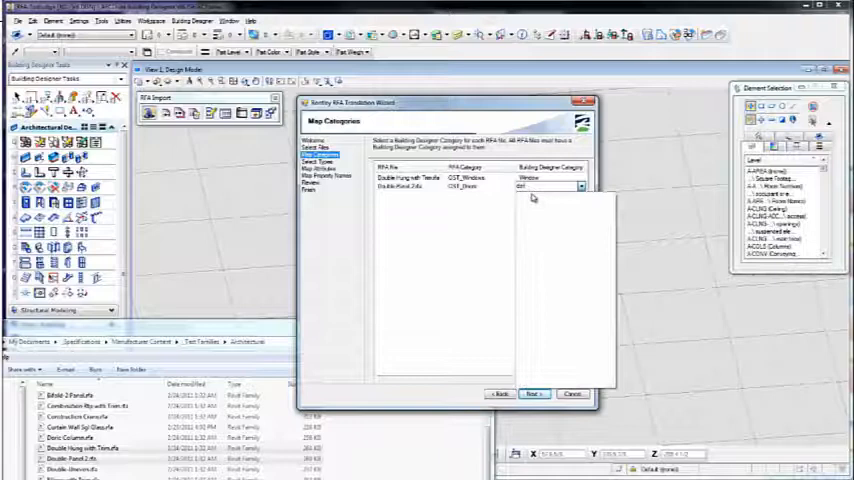
click(584, 188)
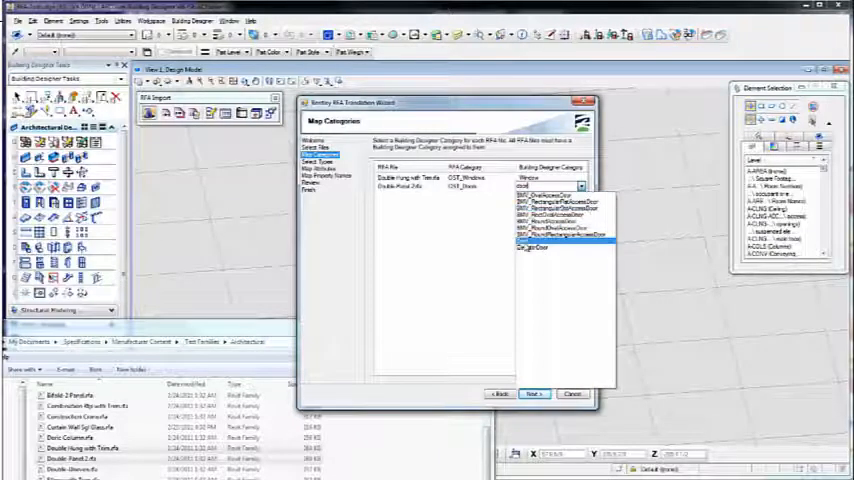
click(534, 392)
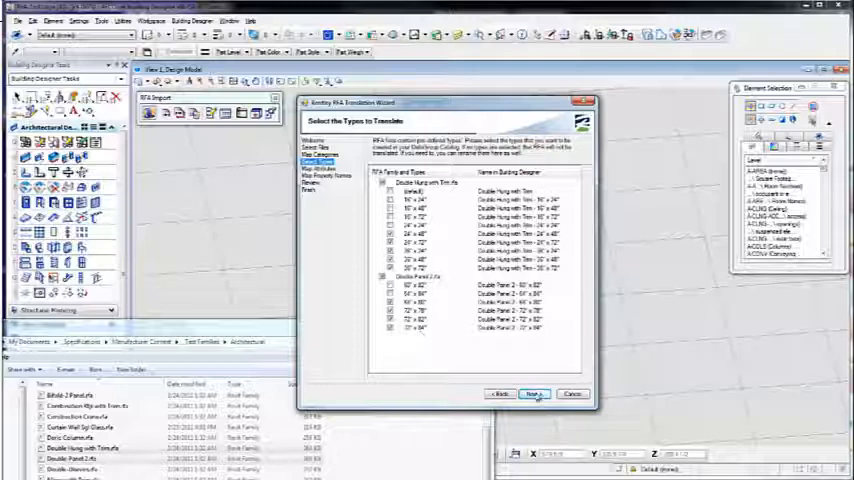
click(534, 392)
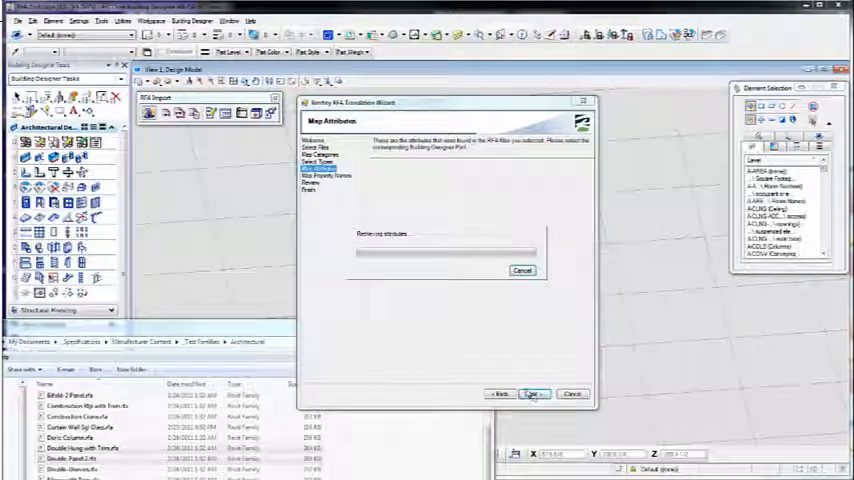
Step: Assign a door part to the door attribute, map property names, and advance to the Review page
click(532, 392)
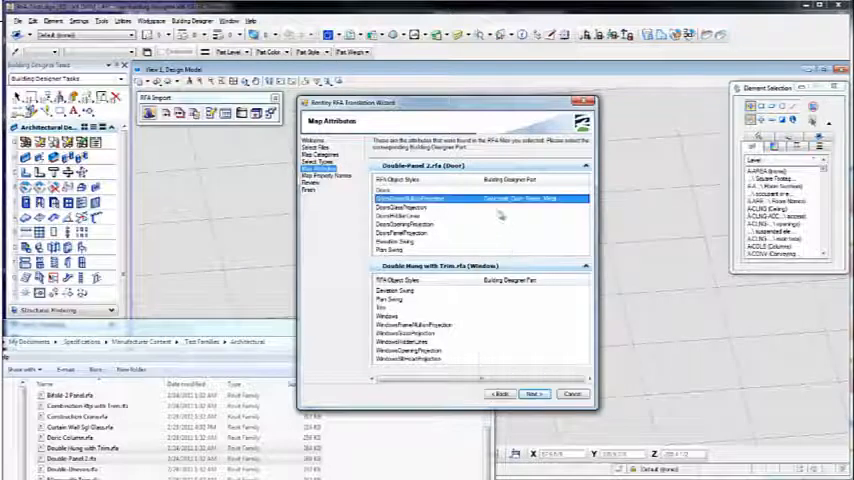
click(584, 208)
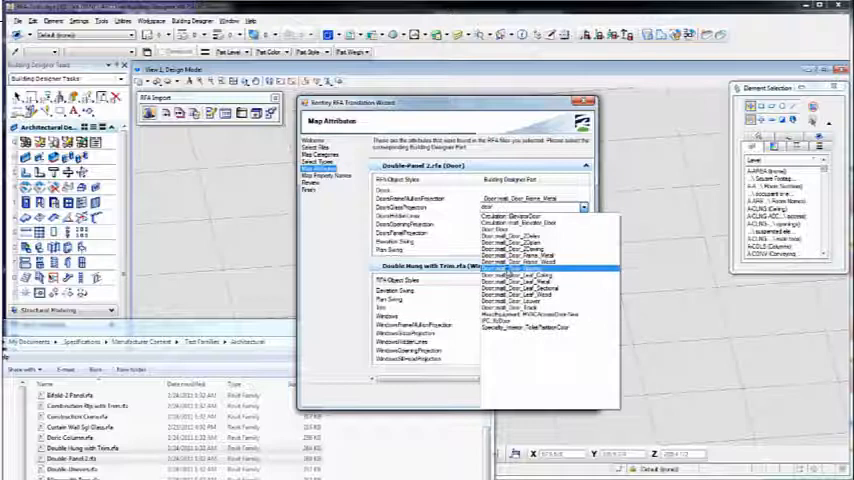
click(534, 392)
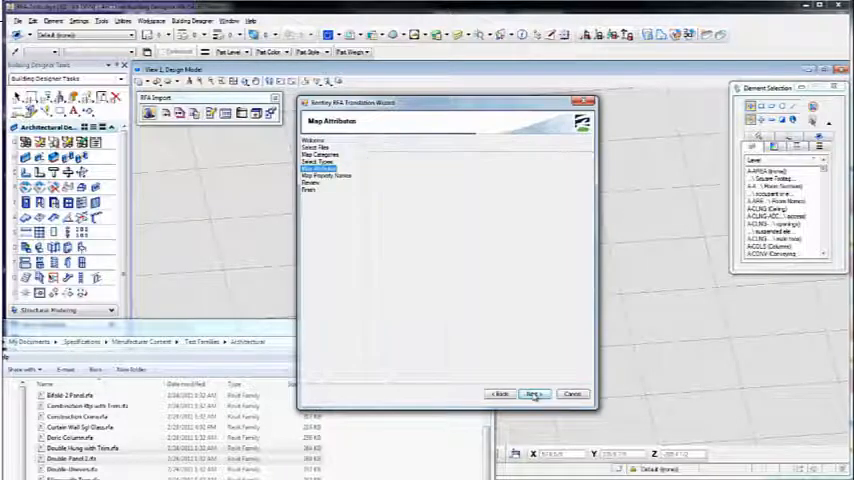
click(534, 392)
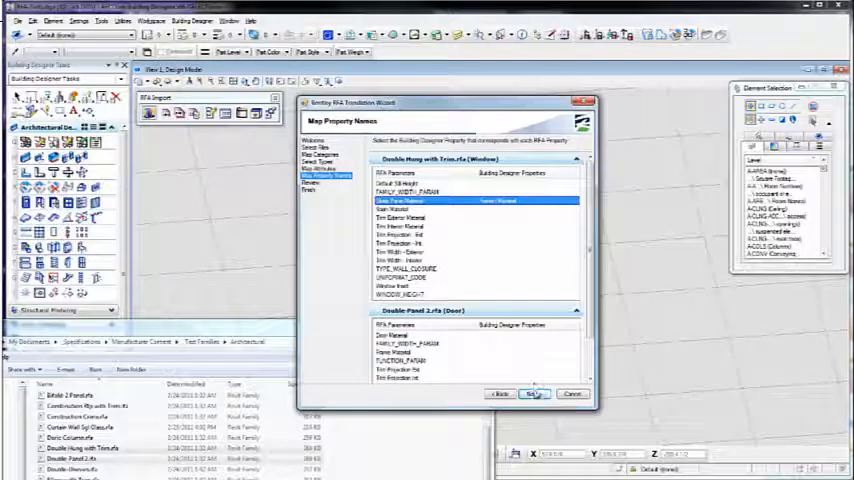
click(534, 392)
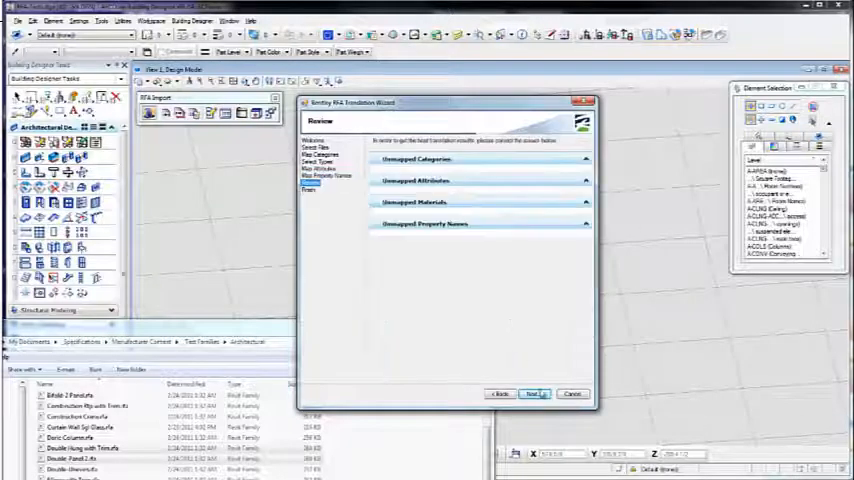
Step: Run the translation from the Review page and finish the wizard with both families translated
click(534, 392)
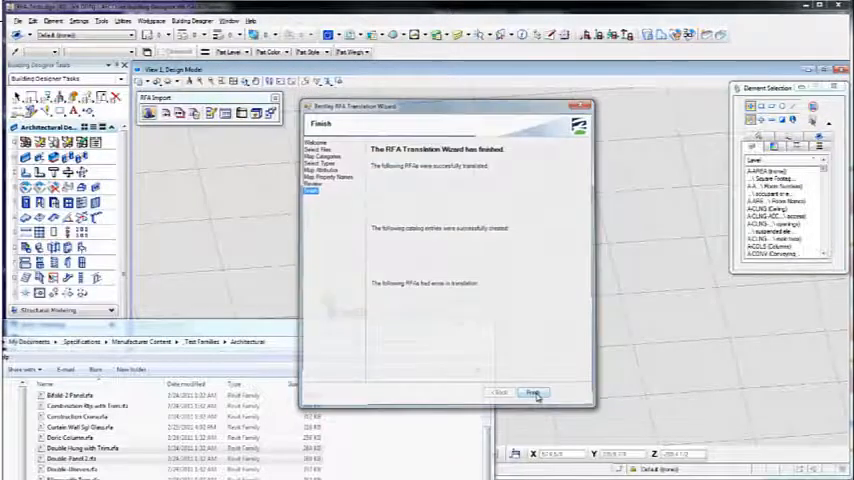
click(532, 392)
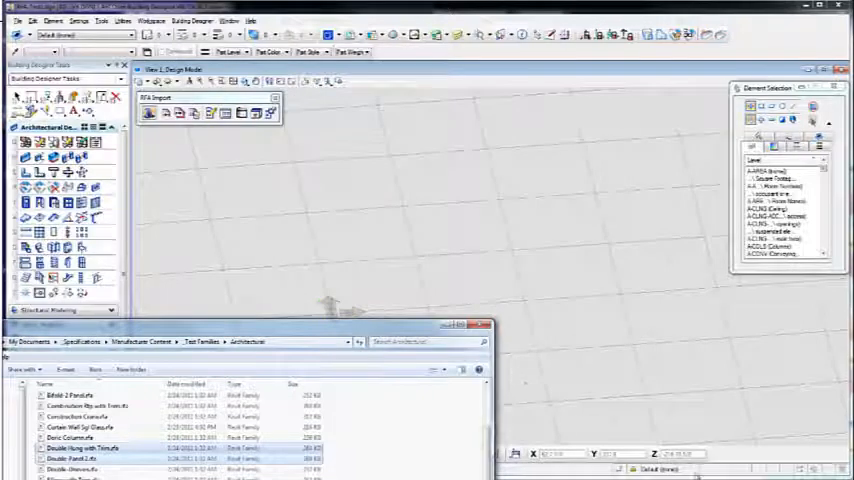